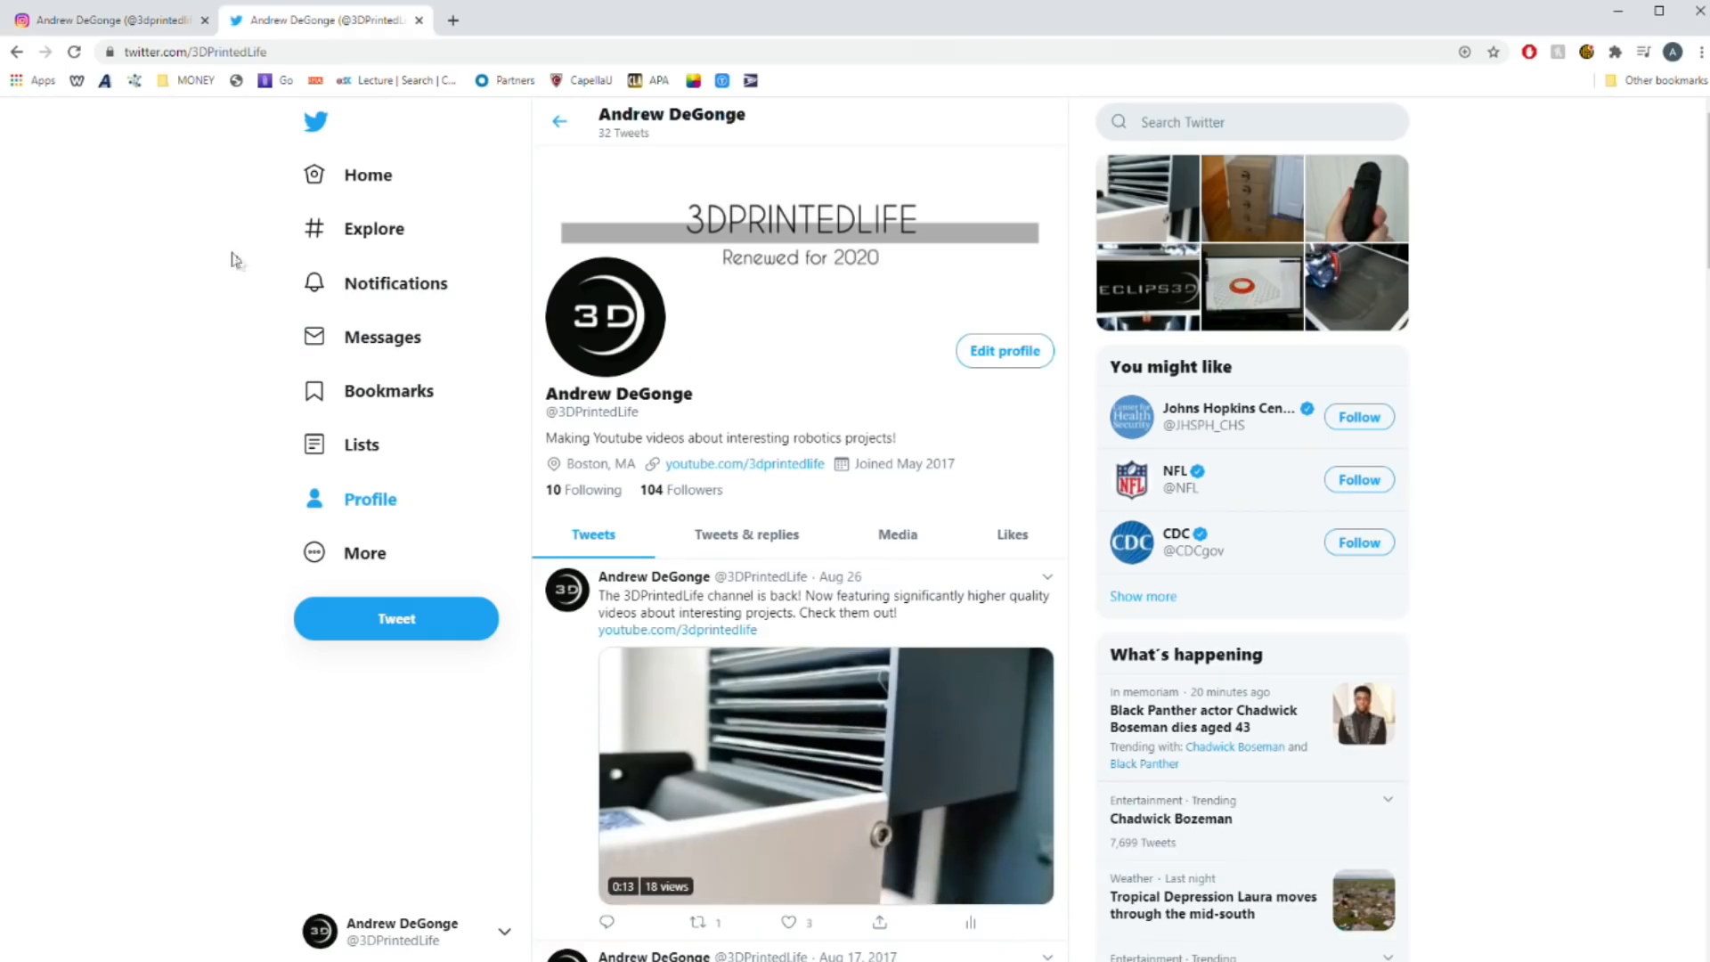
pyautogui.scroll(-3)
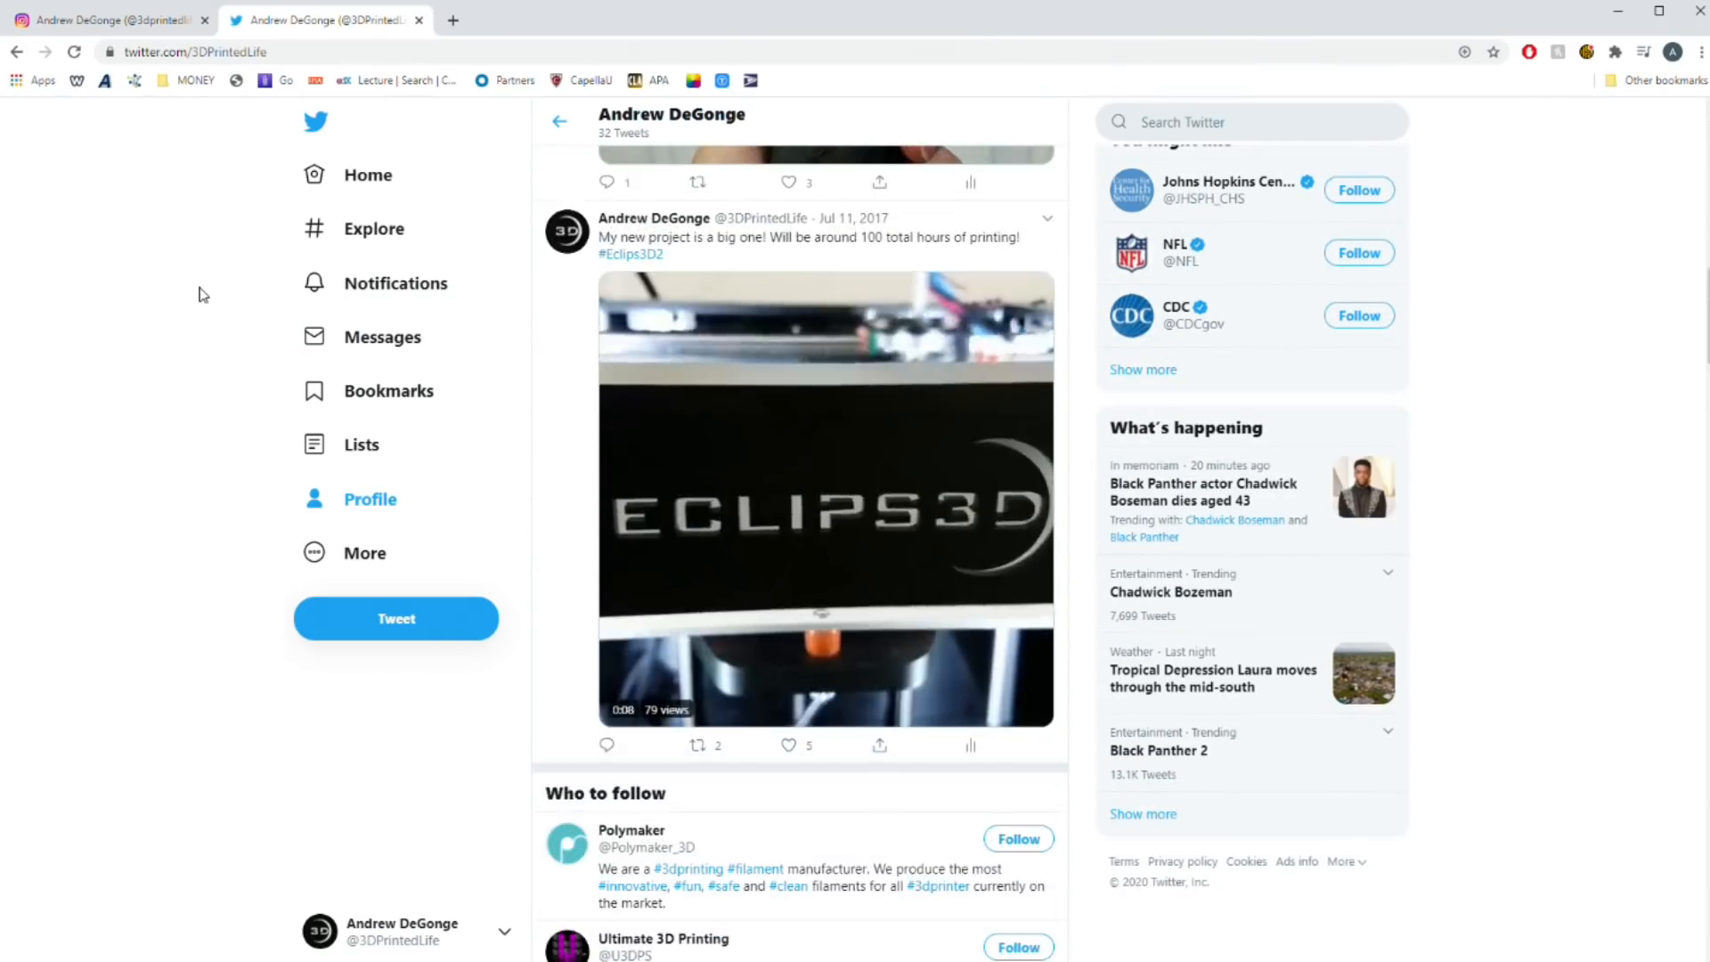